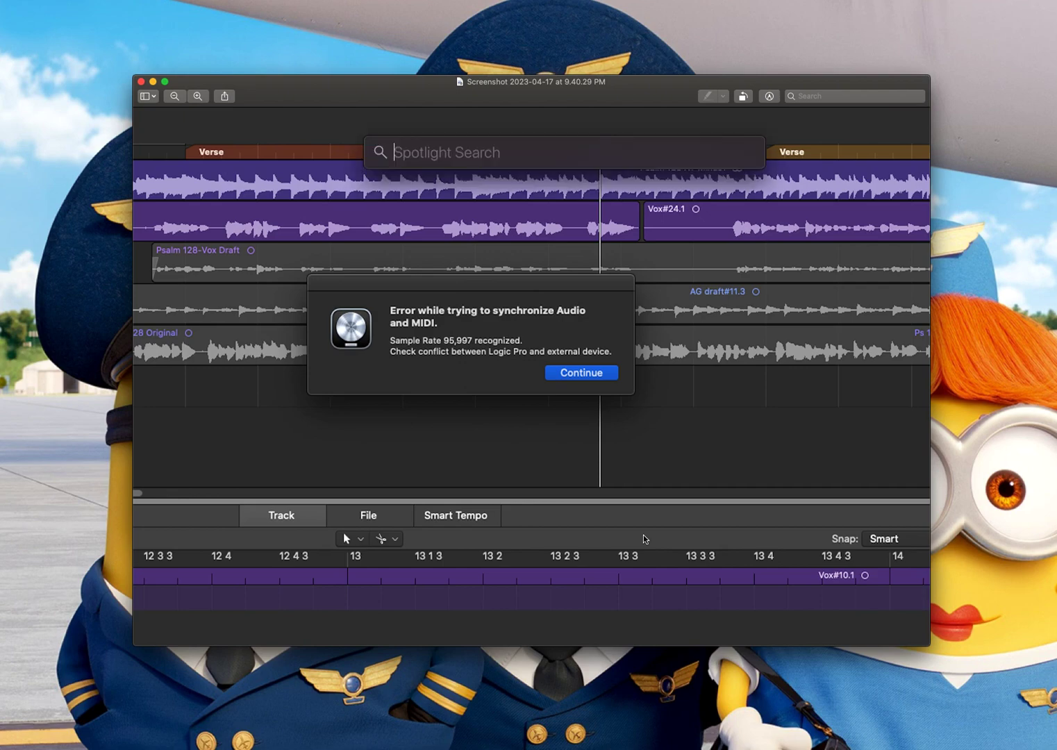
Step: Search Spotlight and launch Audio MIDI Setup from the results
text(automator)
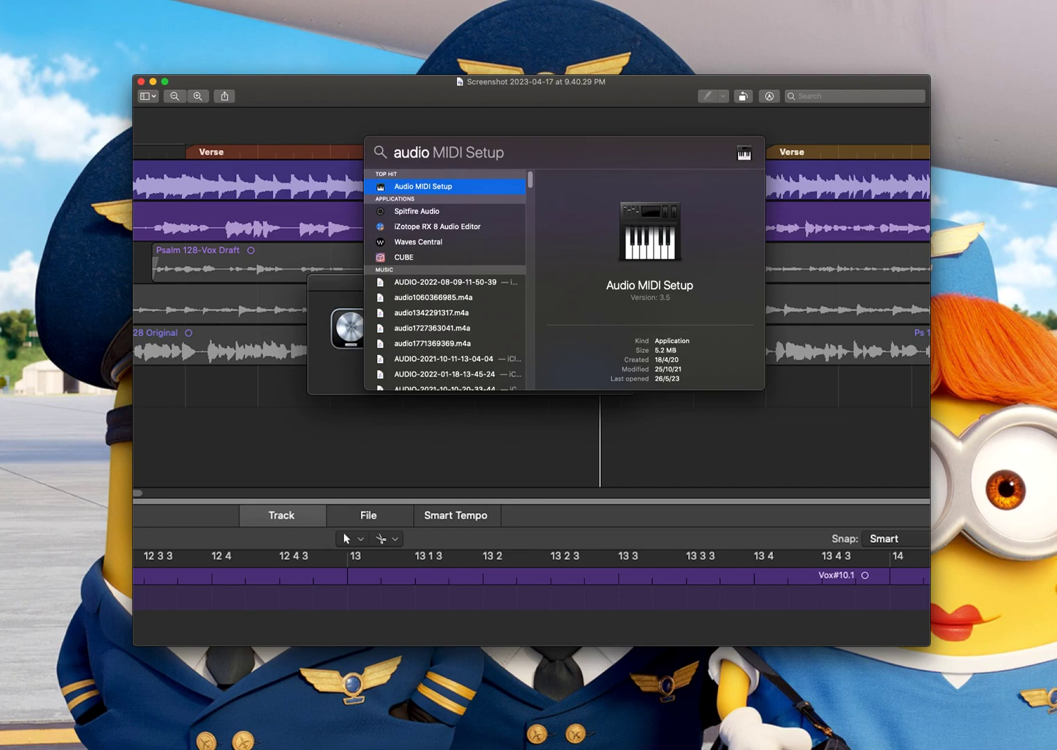
click(423, 186)
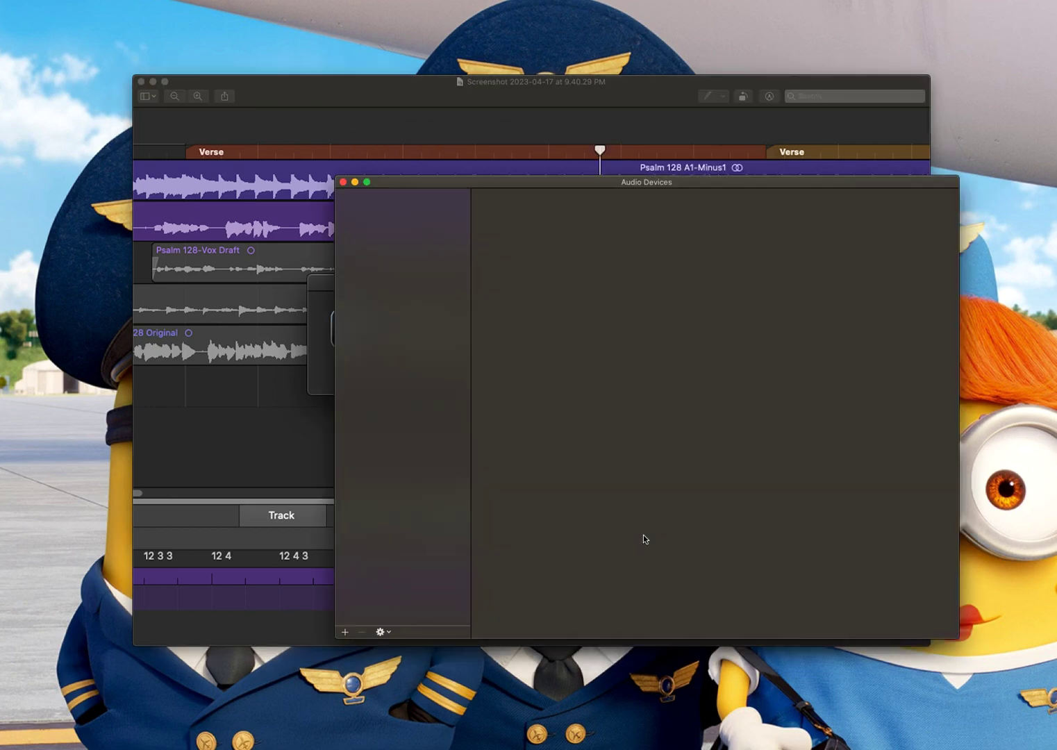
Step: Select the EVO4 interface to view its 4 ch 16-bit 96.0 kHz output format
click(380, 248)
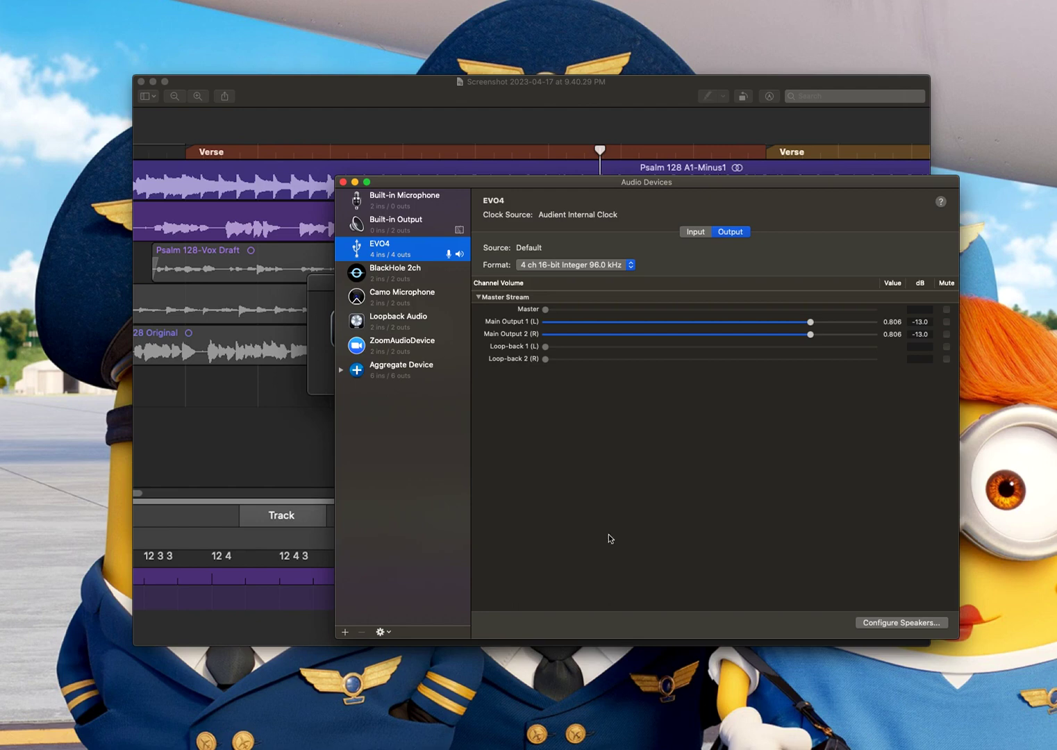
mouse_move(410, 259)
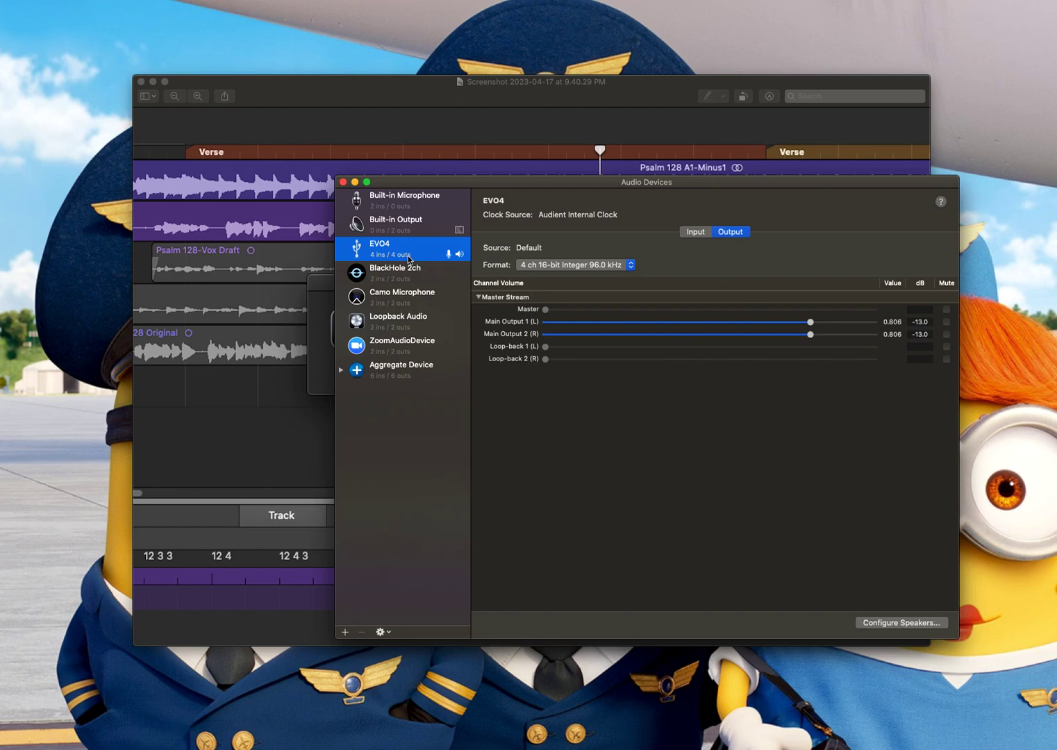
mouse_move(409, 255)
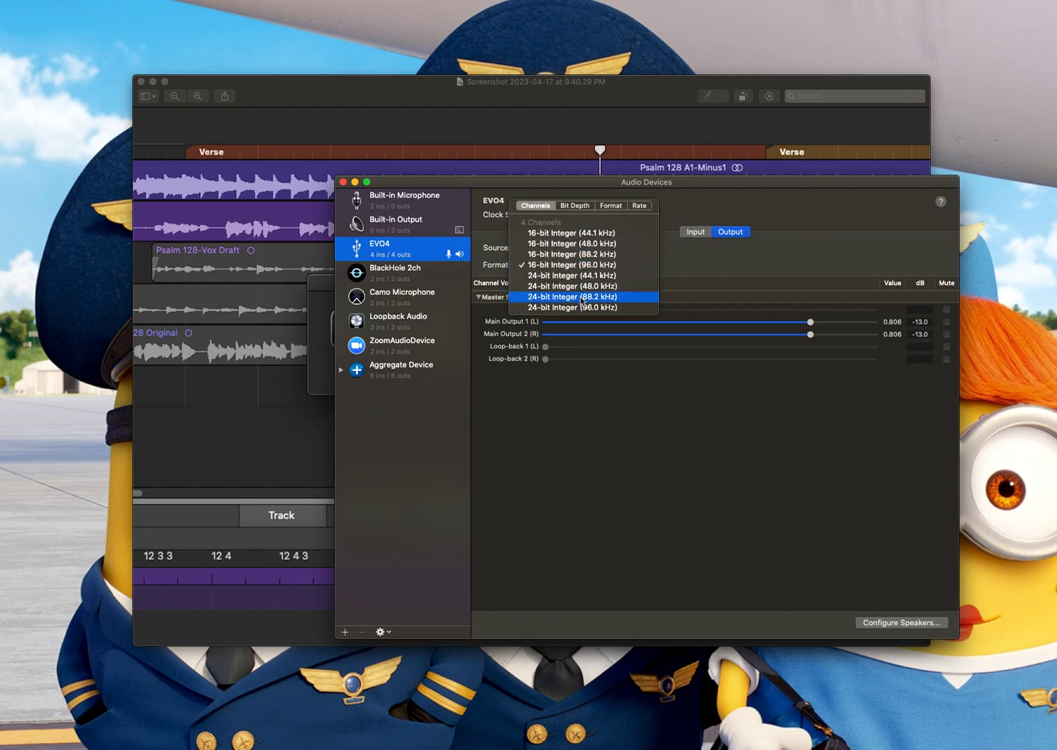
mouse_move(582, 264)
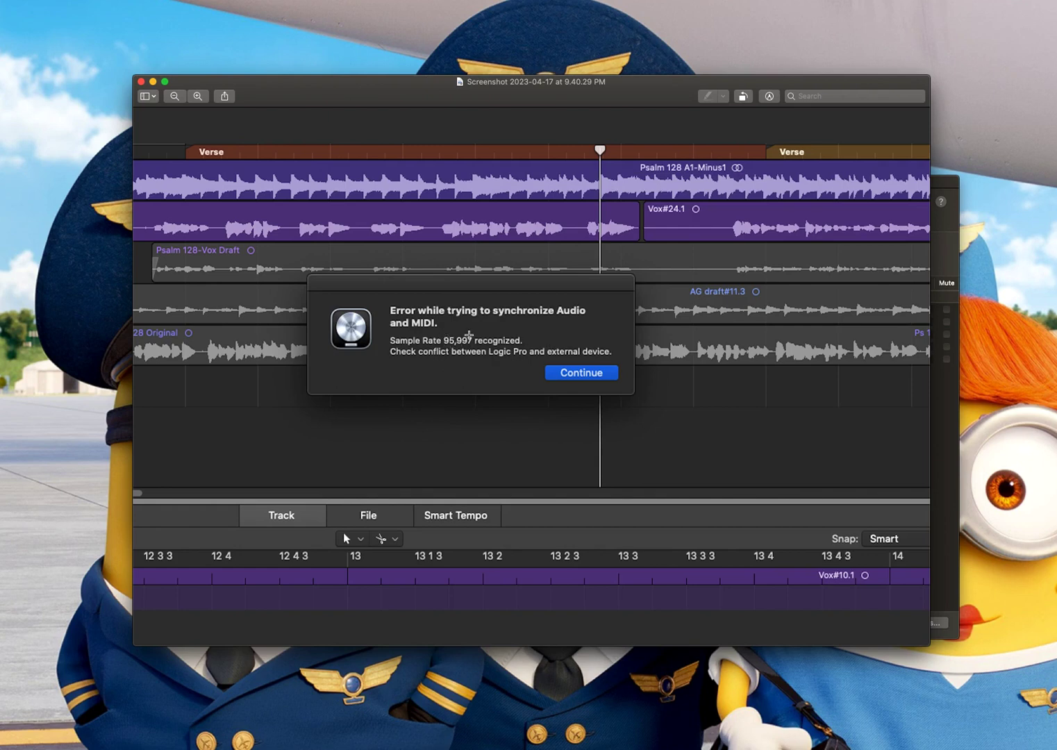
mouse_move(446, 356)
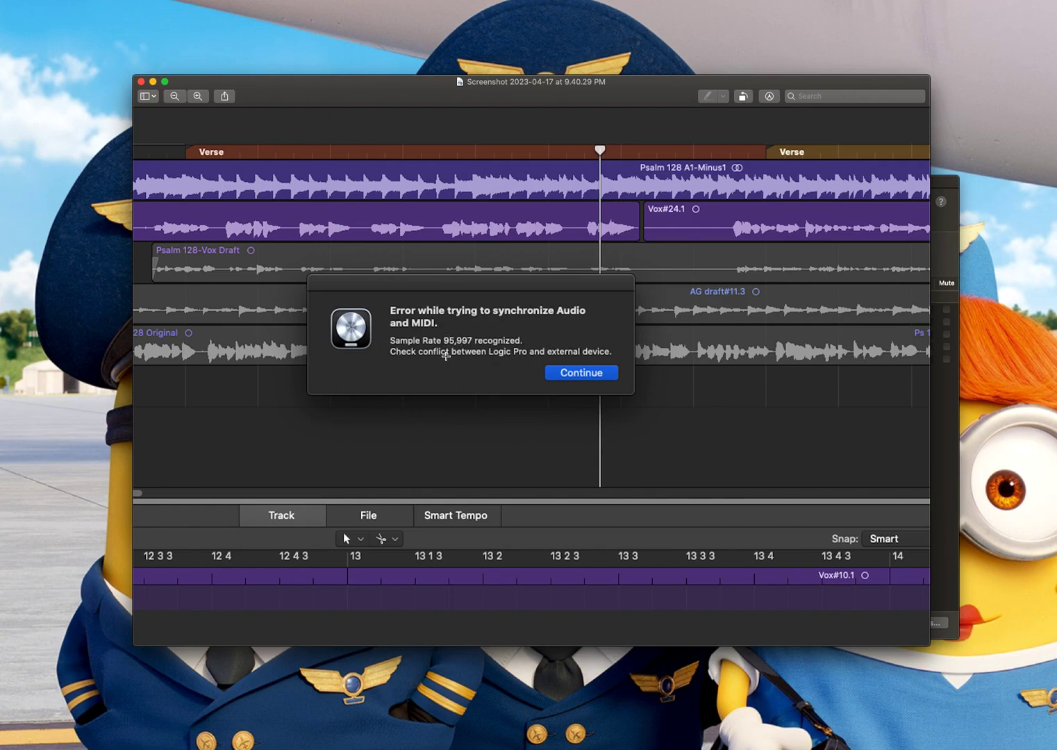
mouse_move(548, 356)
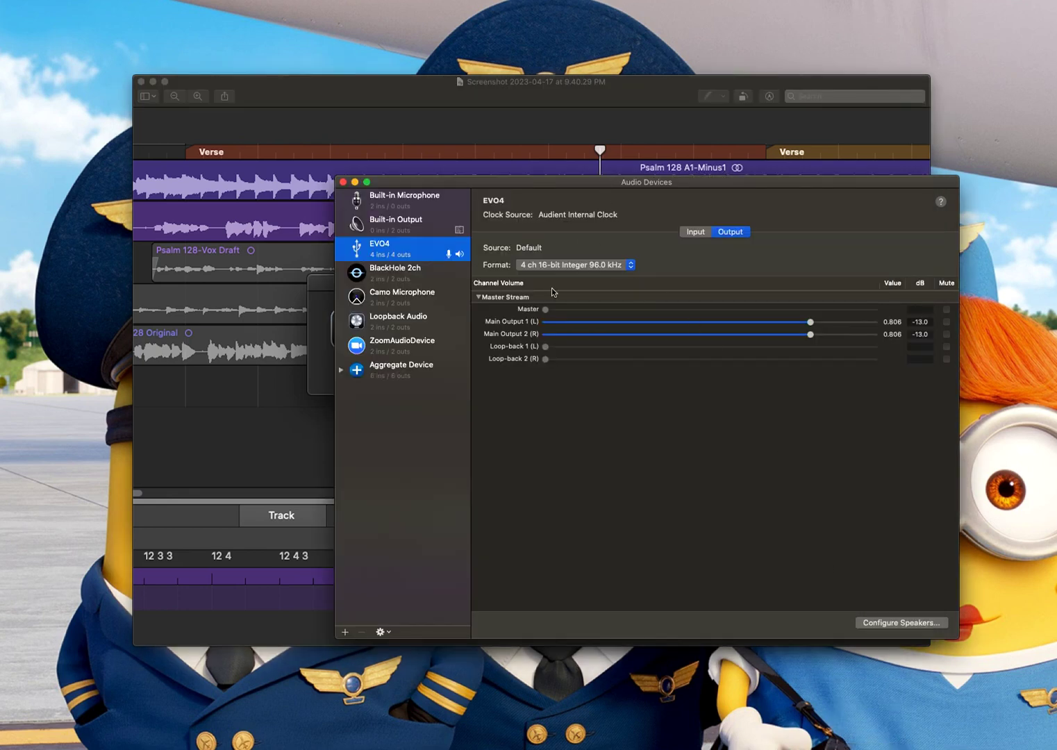
Step: Choose 4 ch 24-bit Integer 96.0 kHz from the EVO4 output Format pop-up
click(572, 264)
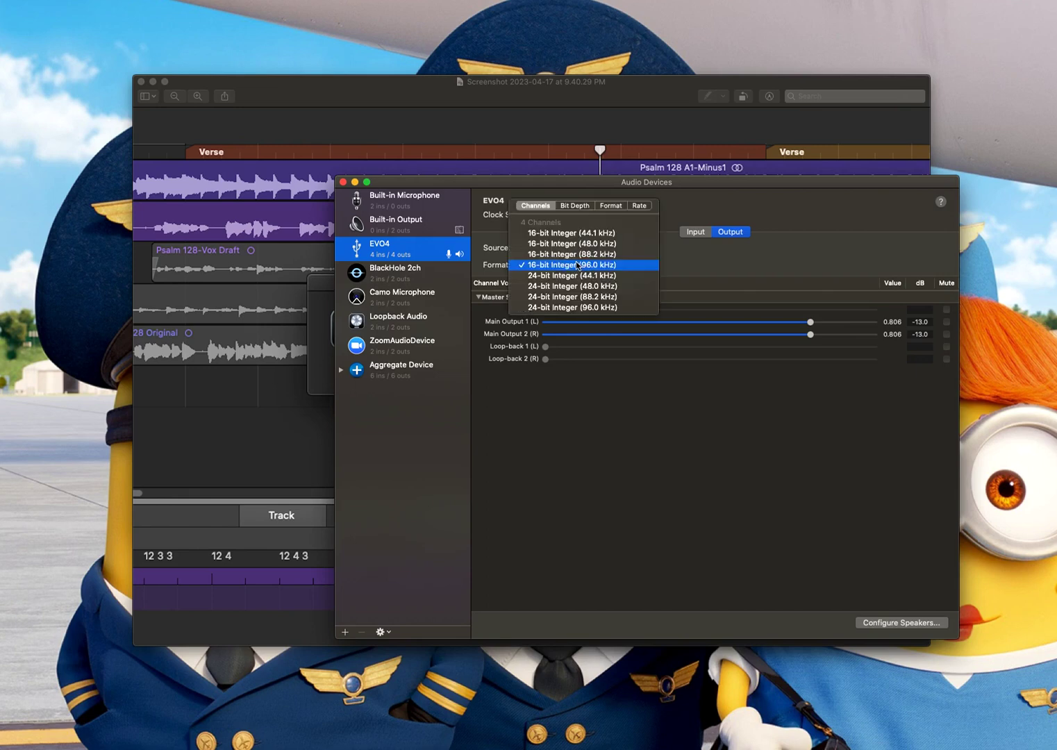
click(570, 307)
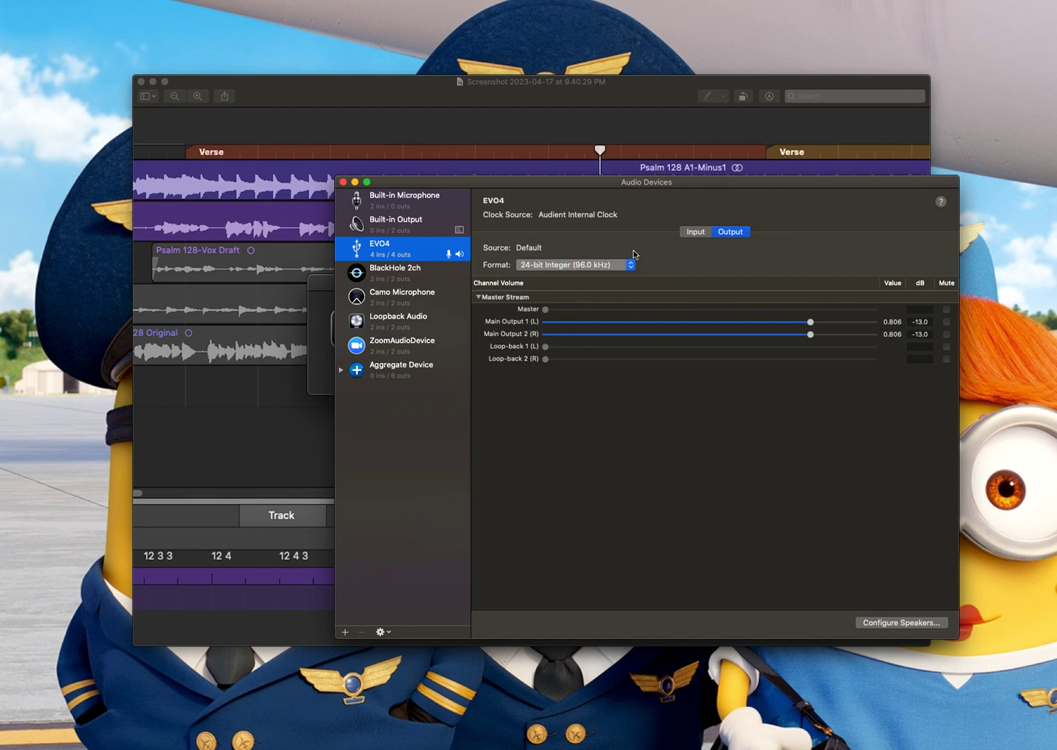
click(573, 264)
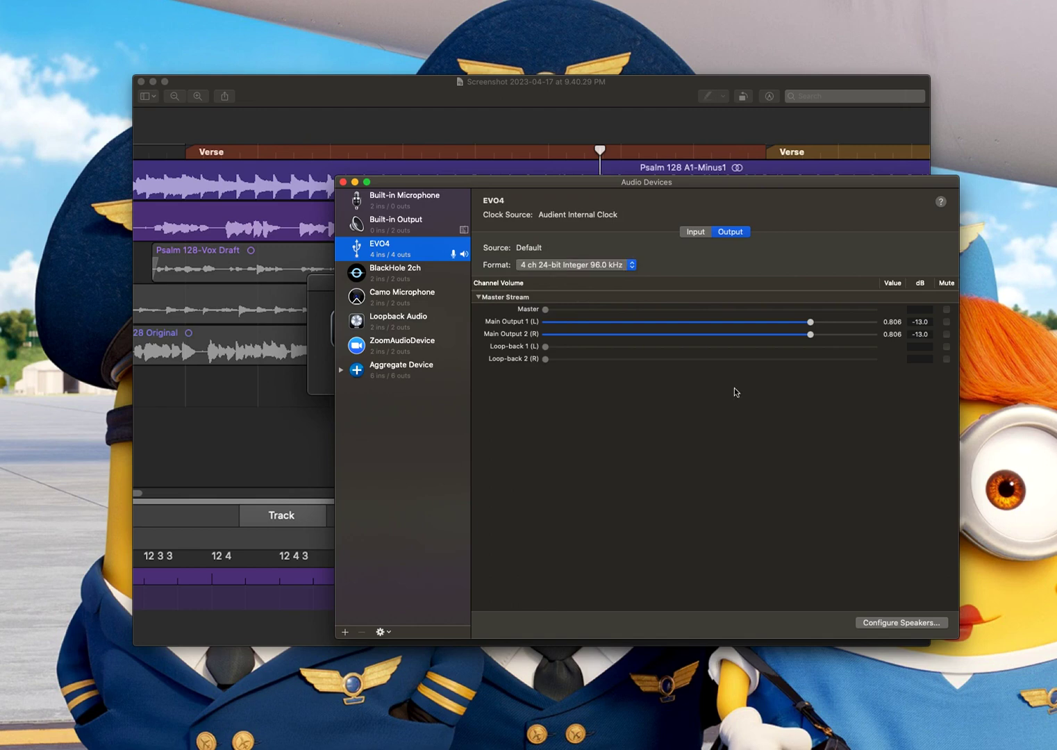
mouse_move(737, 384)
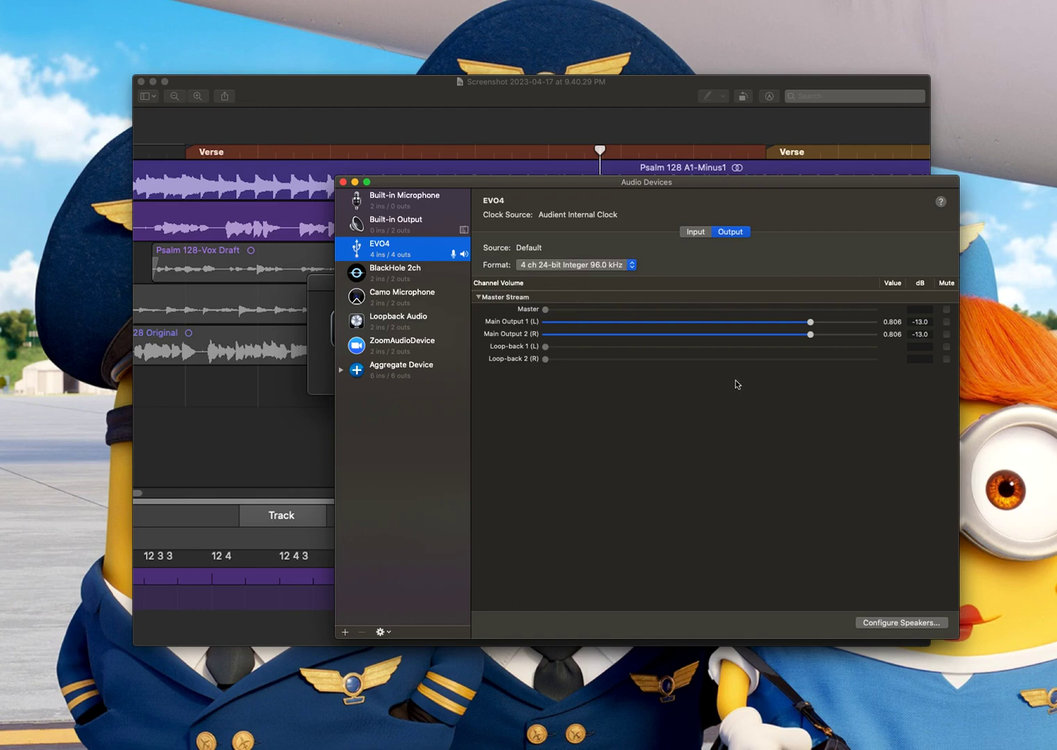